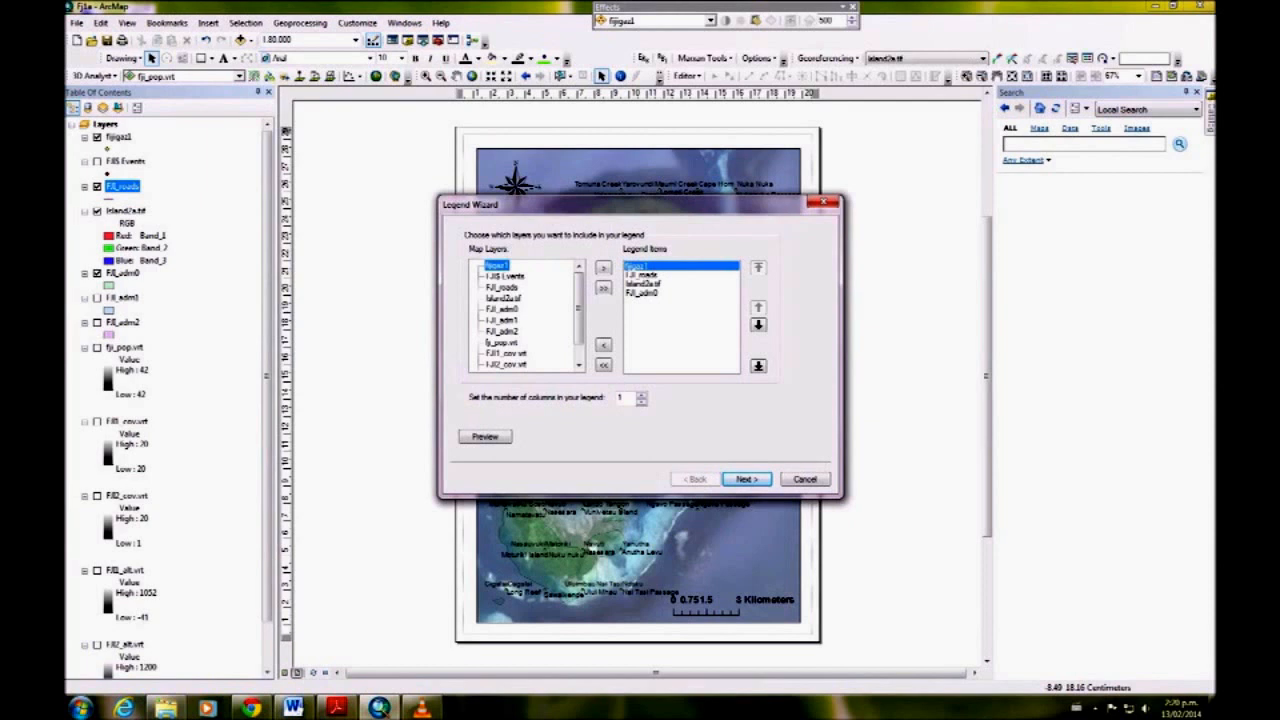
- Remove island2a.tif and FJI_adm0 so the legend lists only fijigaz1 and FJI_roads
click(758, 323)
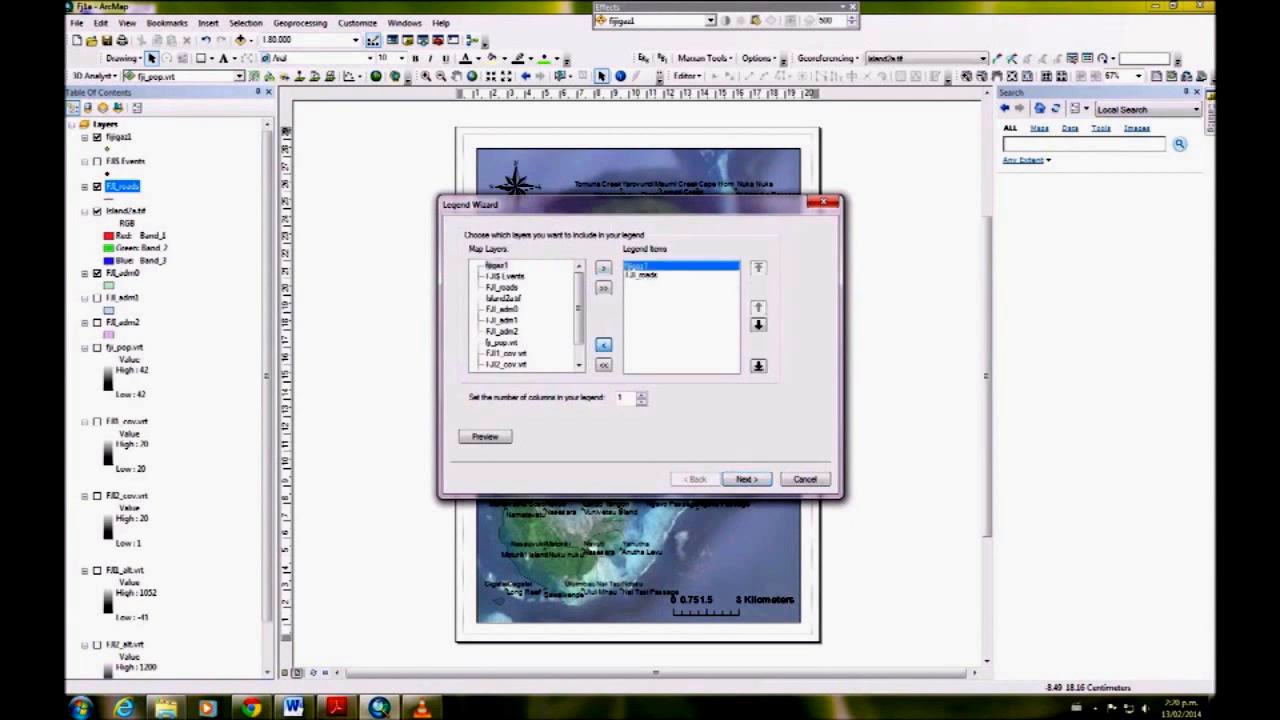
click(746, 479)
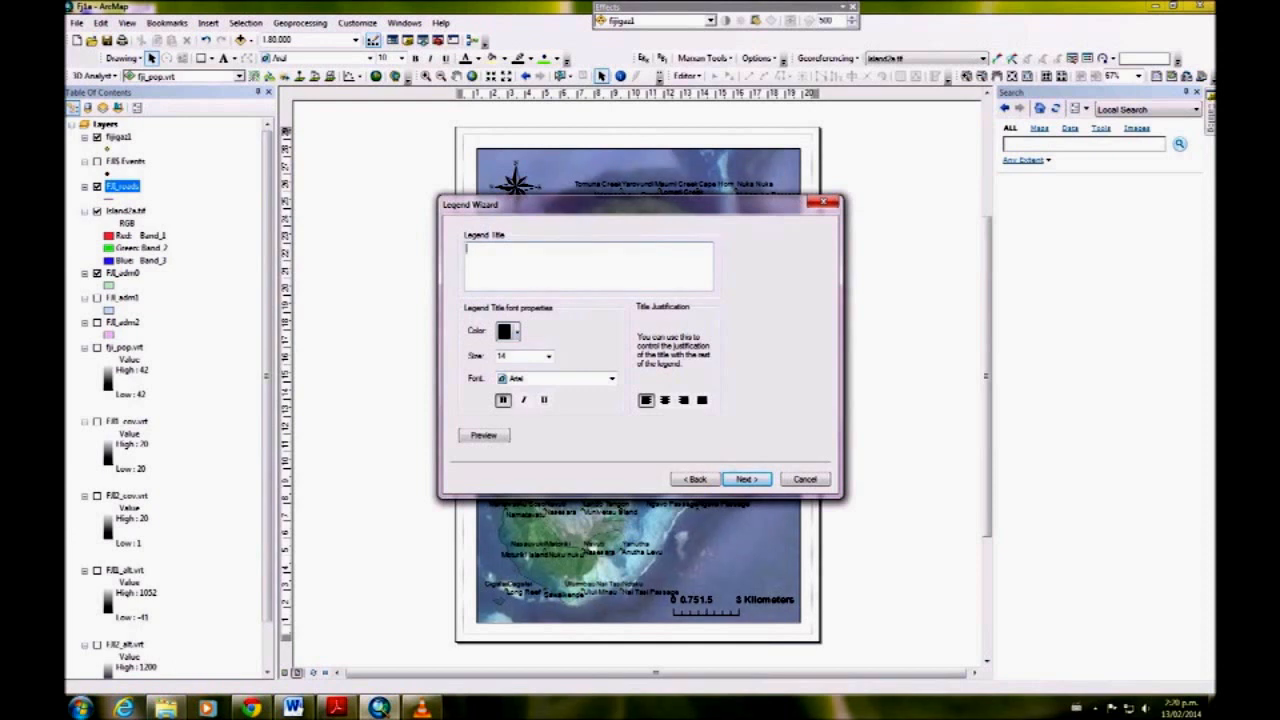
- Keep the default legend title, frame and symbol patch settings in the Legend Wizard
click(746, 479)
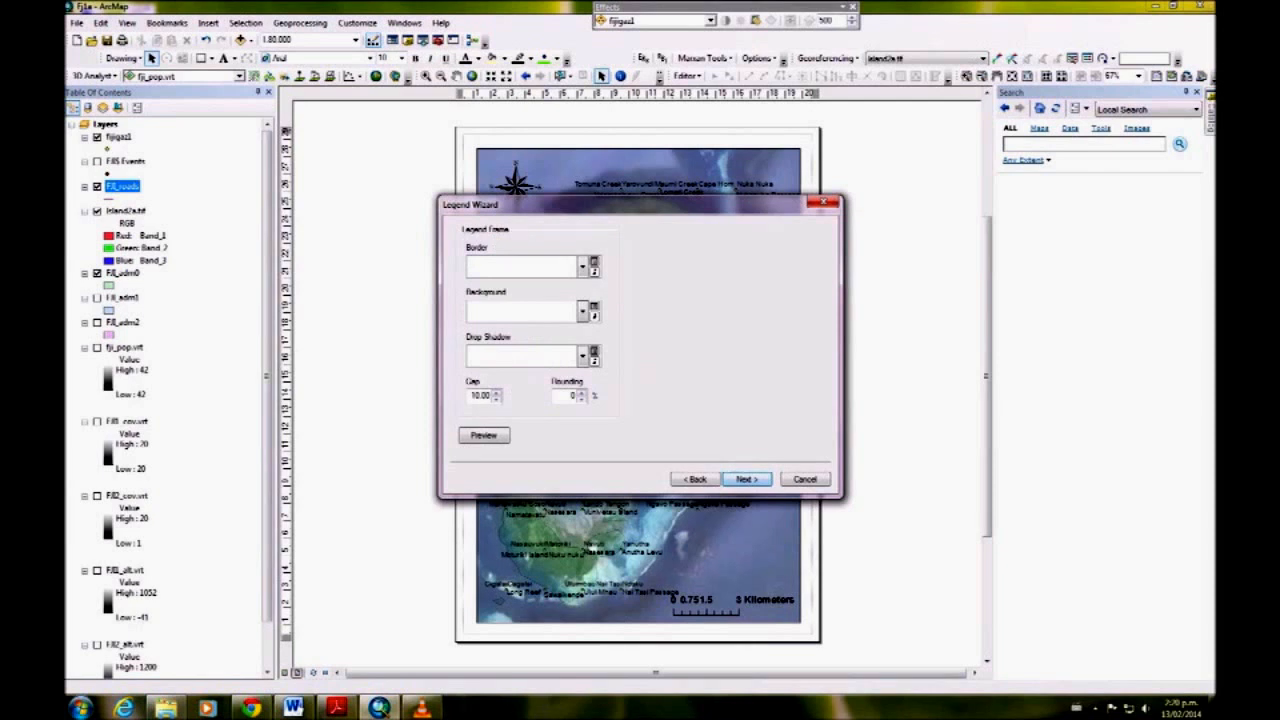
click(583, 311)
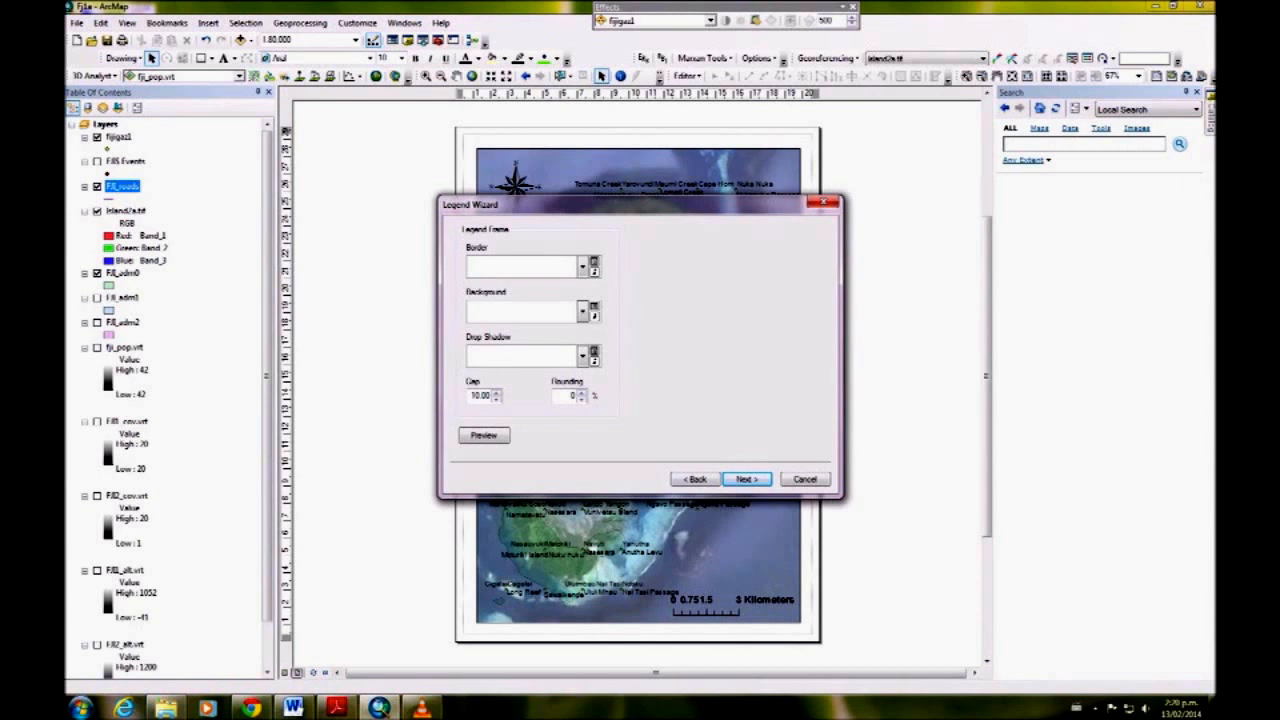
click(745, 479)
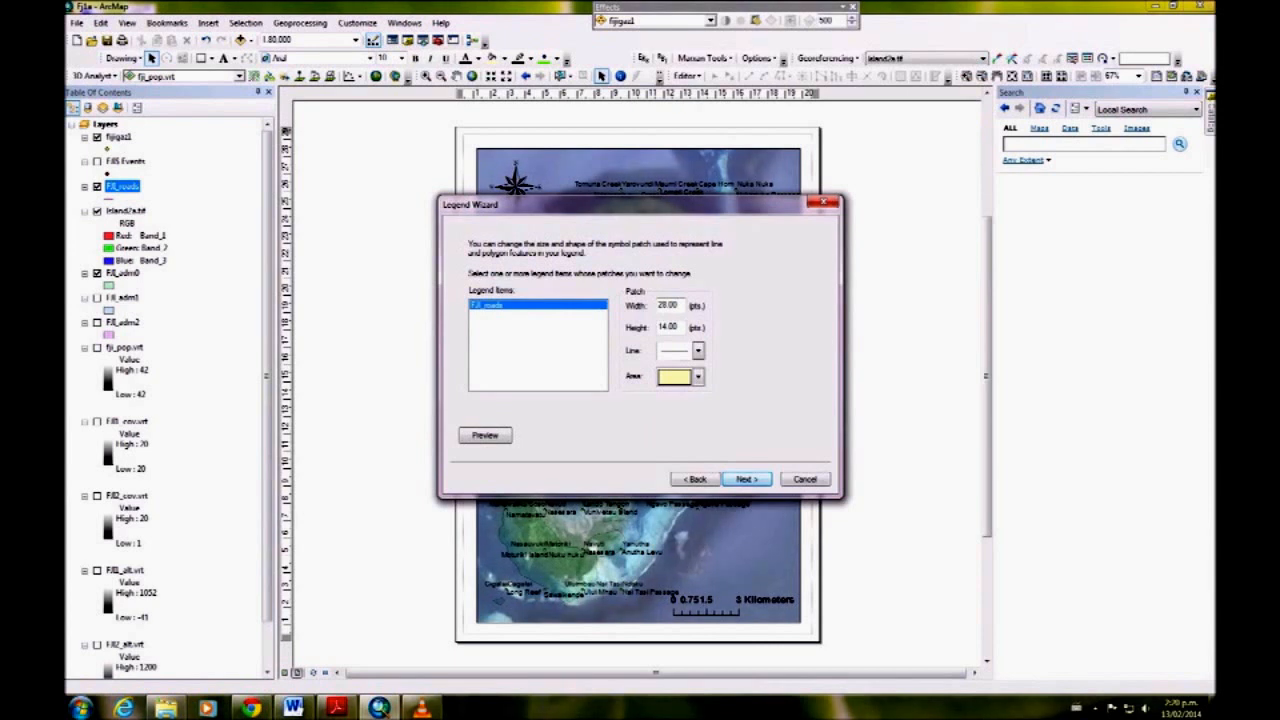
click(745, 479)
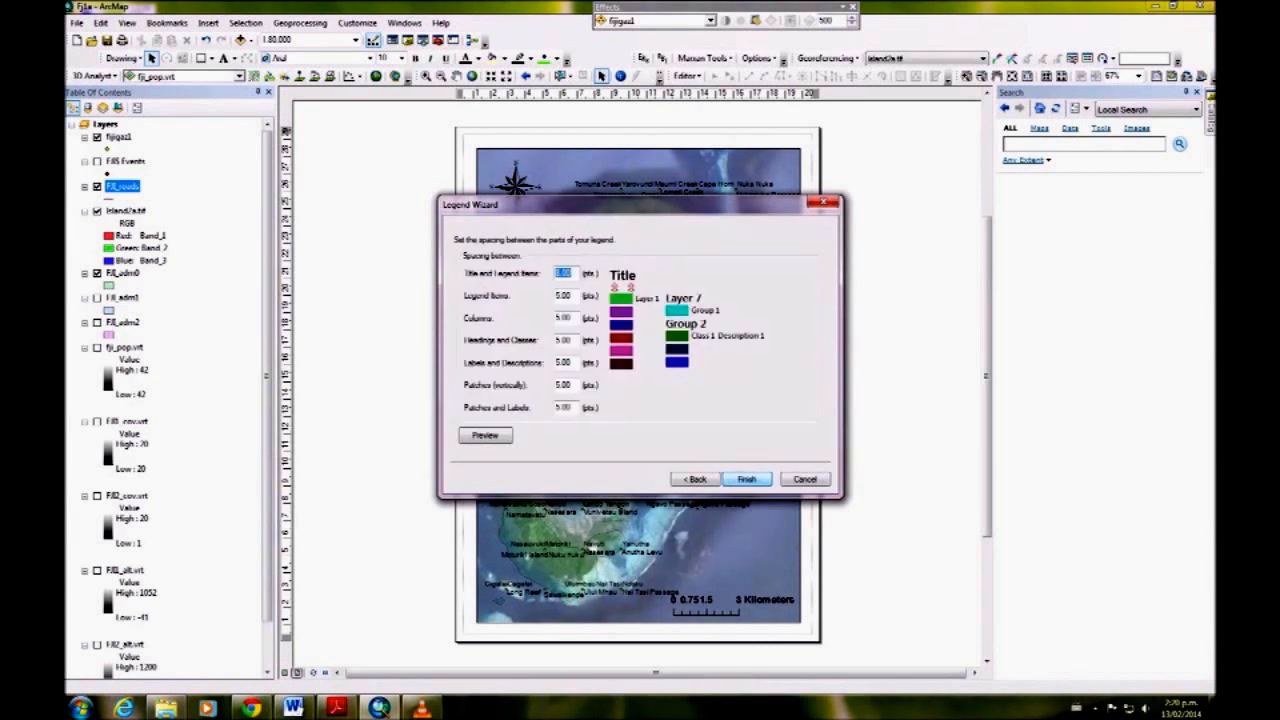
- Finish the legend onto the layout and rename FJI_roads to 'Roads'
click(746, 479)
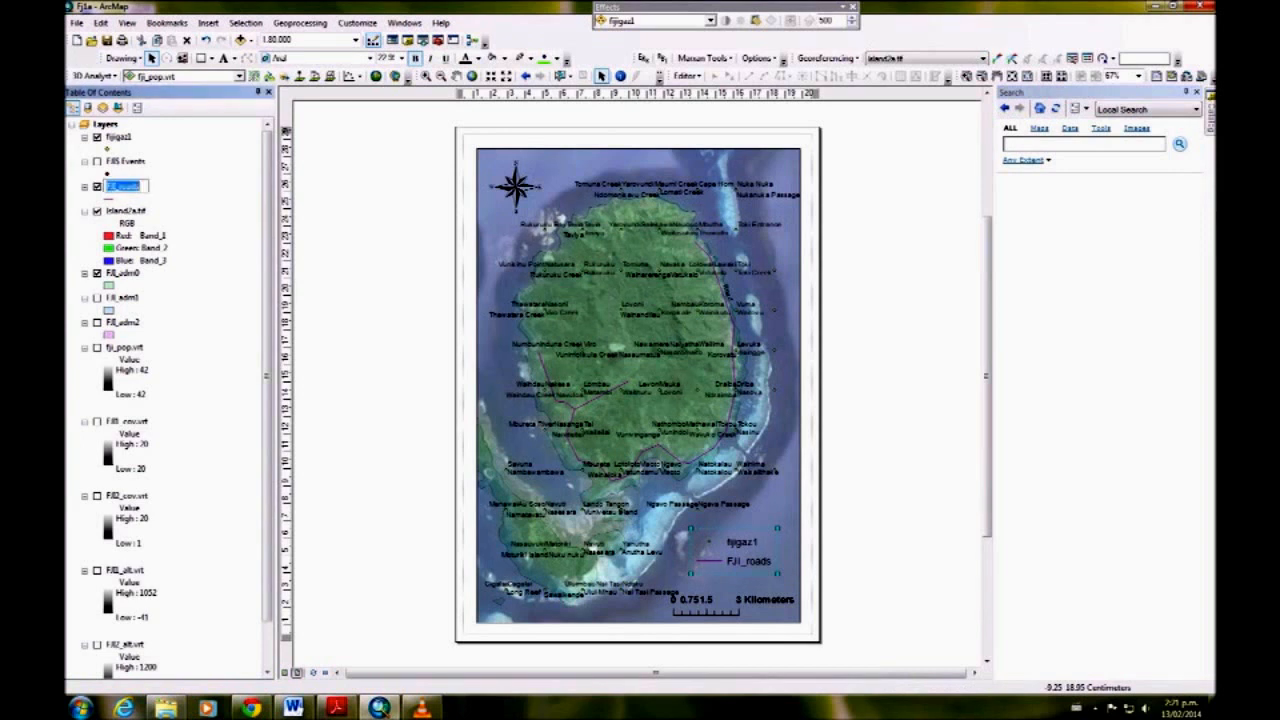
text(Roads)
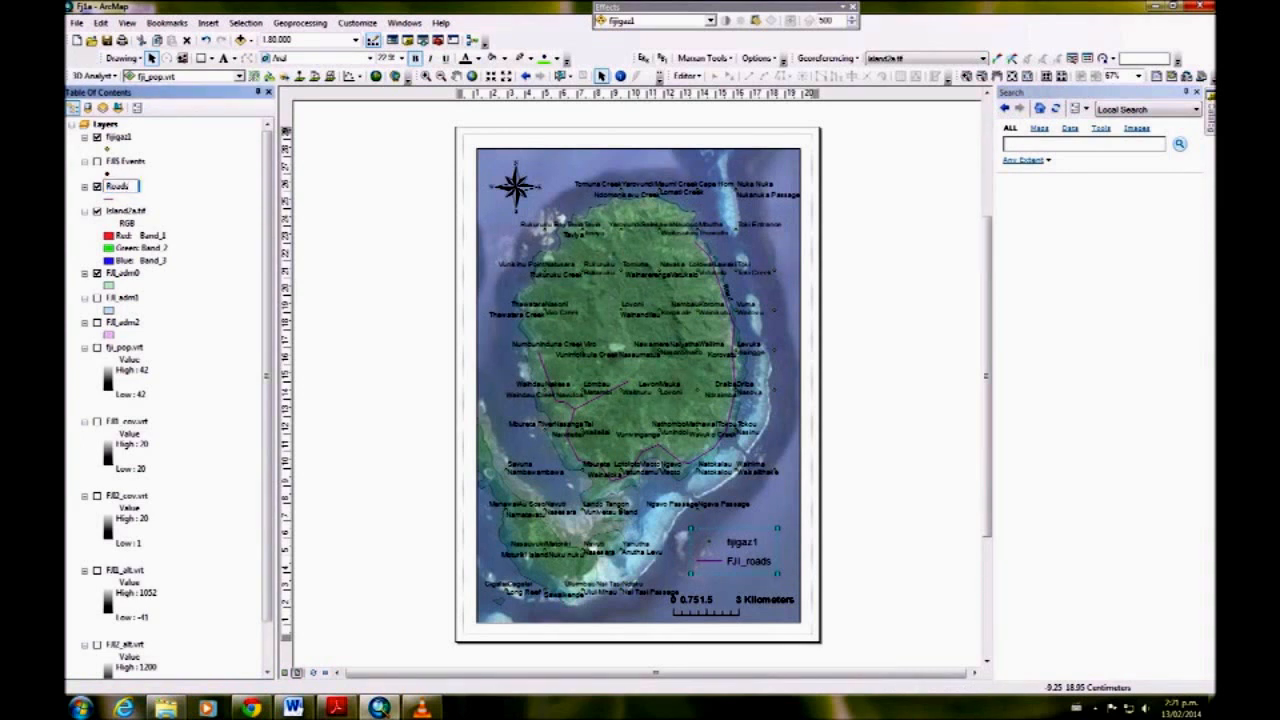